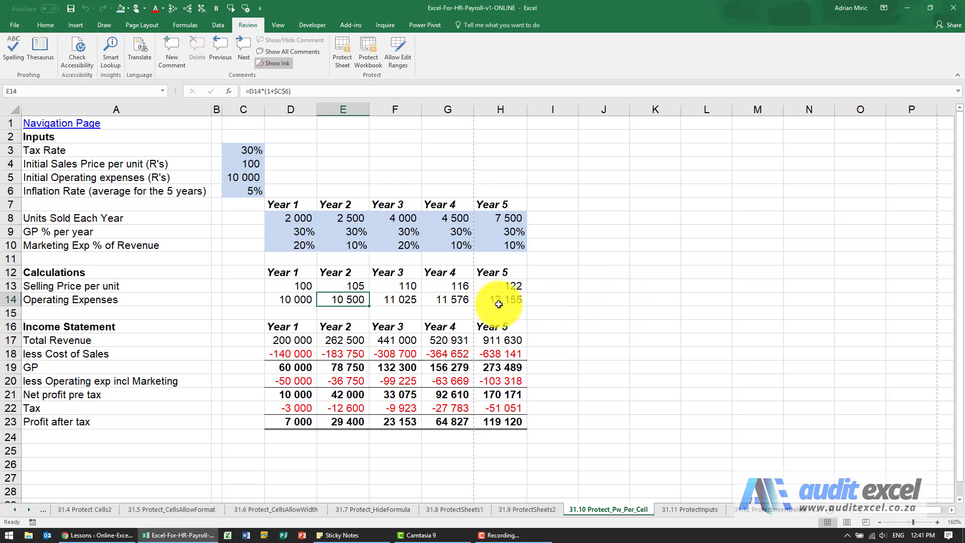
{"action": "mouse_move", "coordinate": [375, 309]}
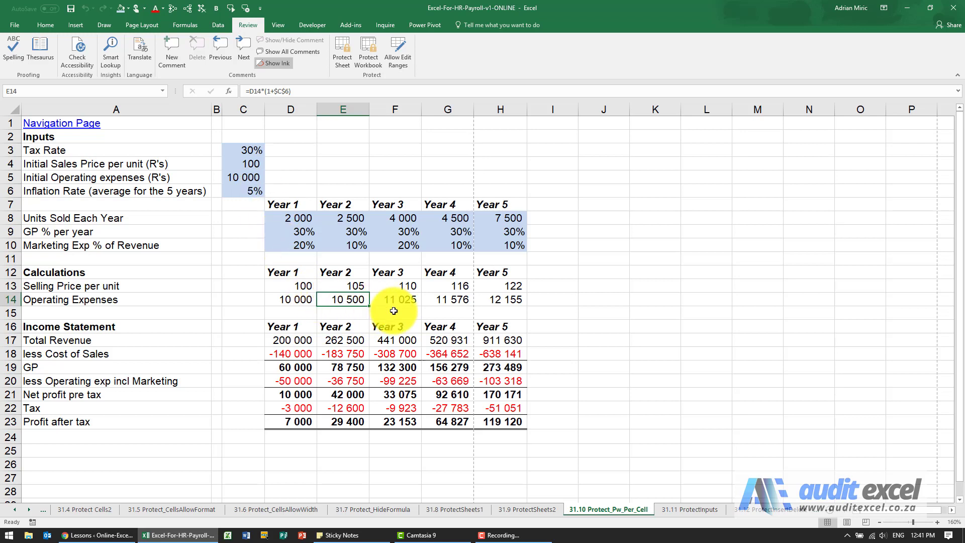
{"action": "mouse_move", "coordinate": [341, 52]}
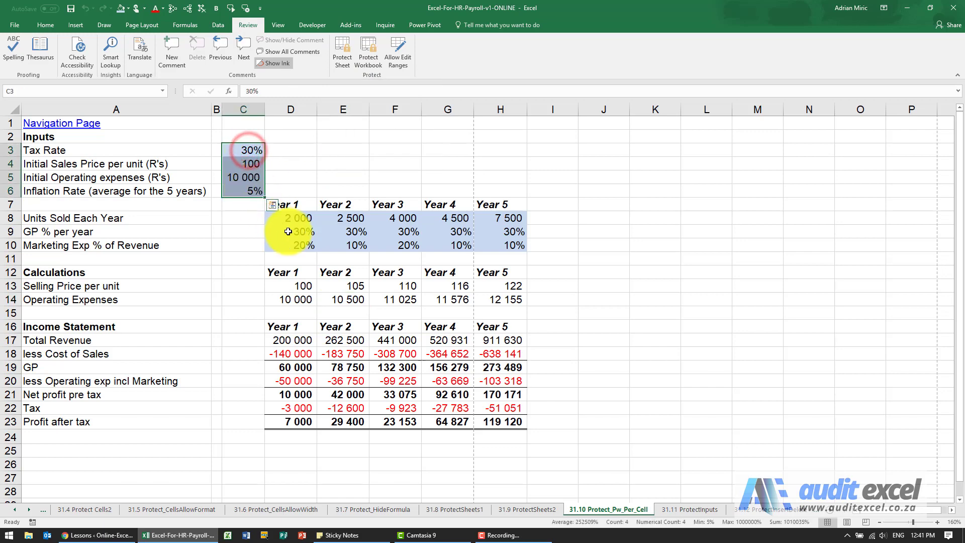
Step: Confirm cells D12:H23 are ticked Locked in Format Cells, then select D18:H18
{"action": "left_click", "coordinate": [291, 218]}
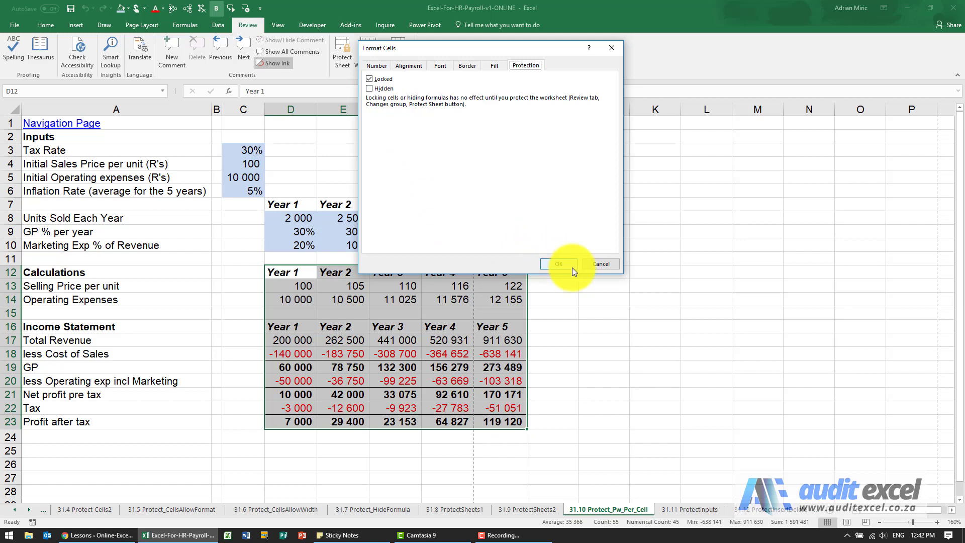
{"action": "left_click", "coordinate": [557, 263]}
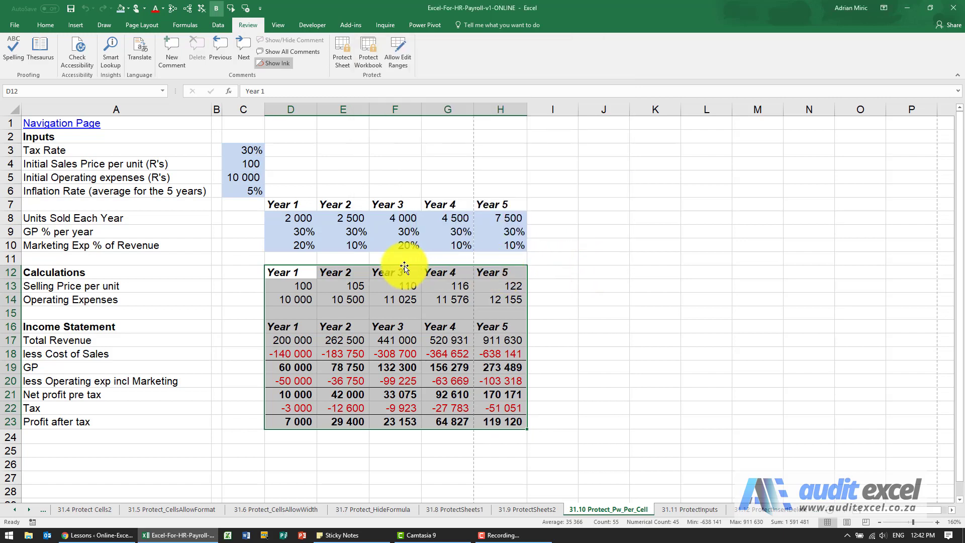
{"action": "mouse_move", "coordinate": [275, 209]}
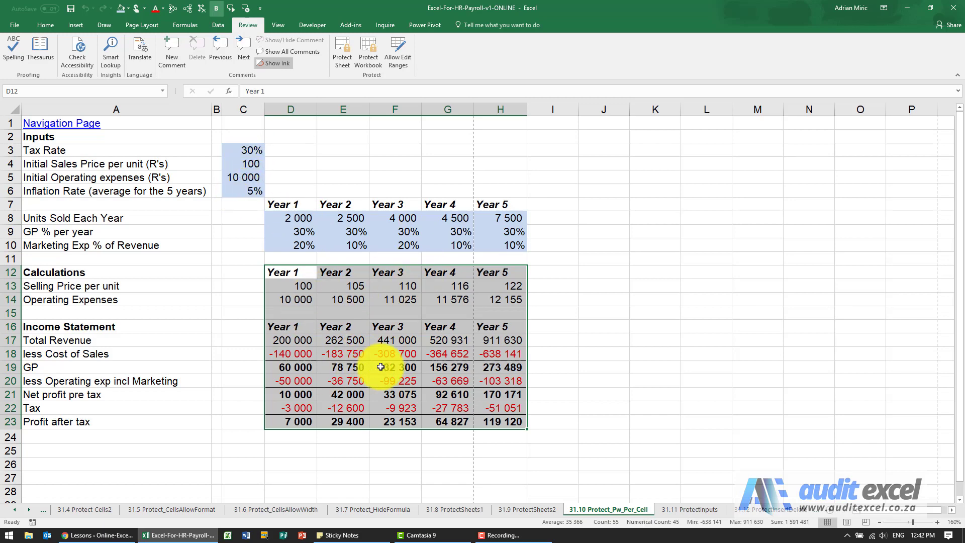
{"action": "left_click", "coordinate": [395, 353]}
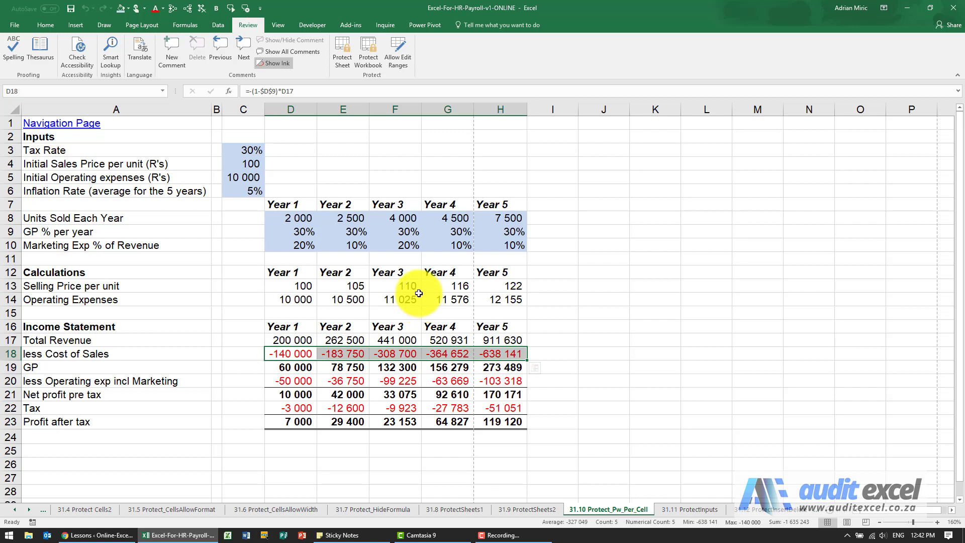
{"action": "mouse_move", "coordinate": [350, 67]}
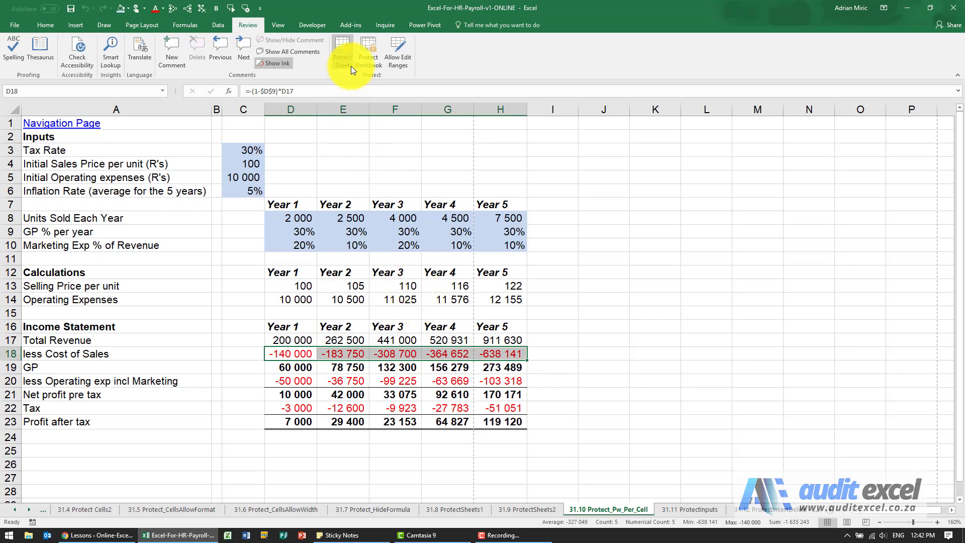
{"action": "mouse_move", "coordinate": [367, 52]}
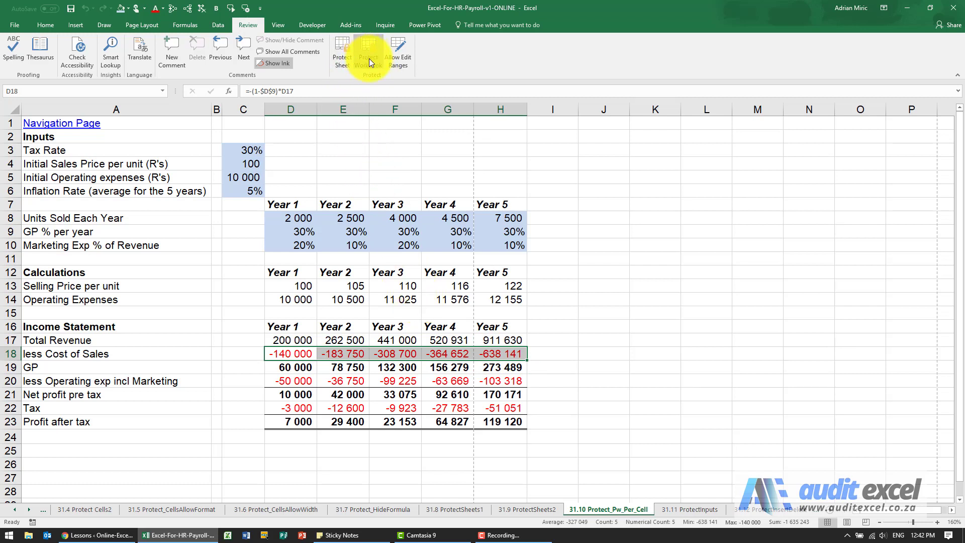
{"action": "mouse_move", "coordinate": [398, 52]}
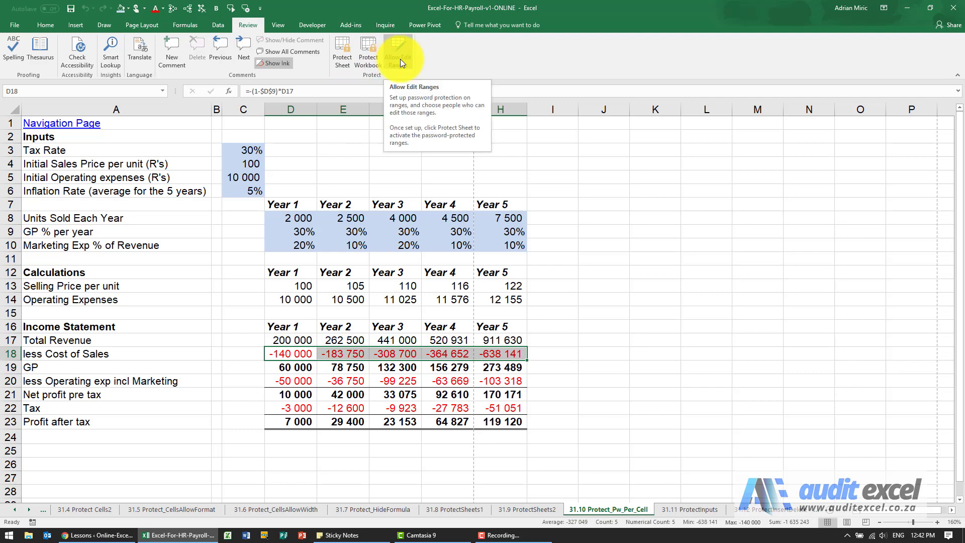
Step: Open Allow Edit Ranges and start a new range for $D$18:$H$18
{"action": "left_click", "coordinate": [399, 51]}
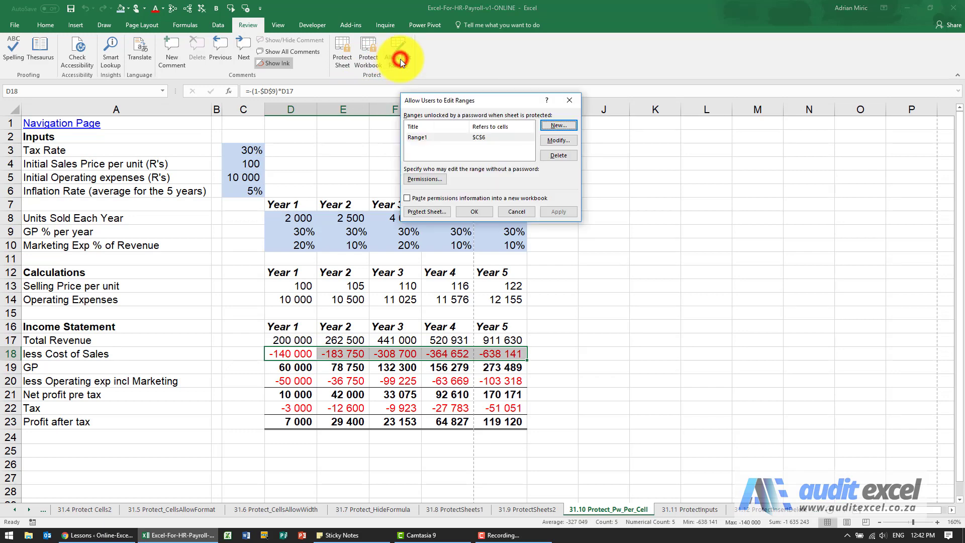
{"action": "mouse_move", "coordinate": [437, 173]}
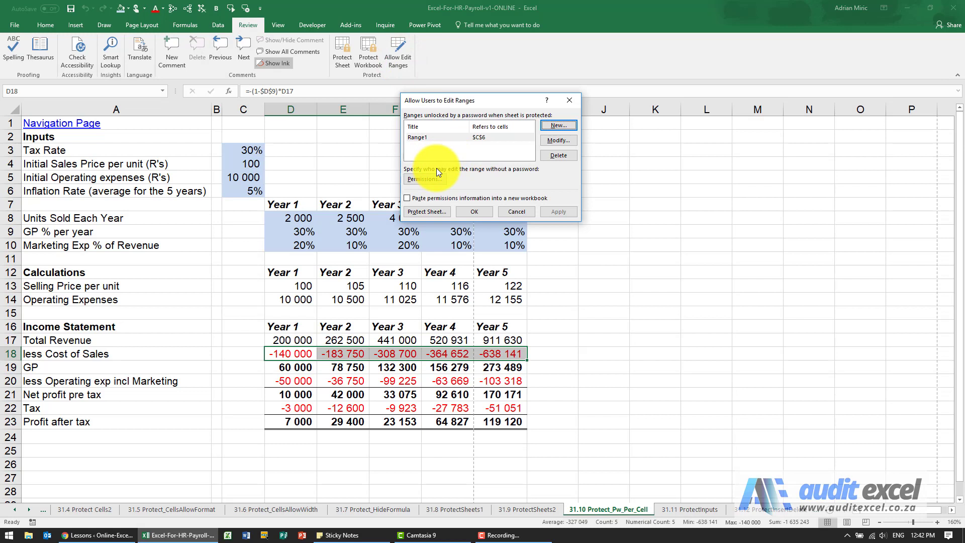
{"action": "left_click", "coordinate": [557, 126]}
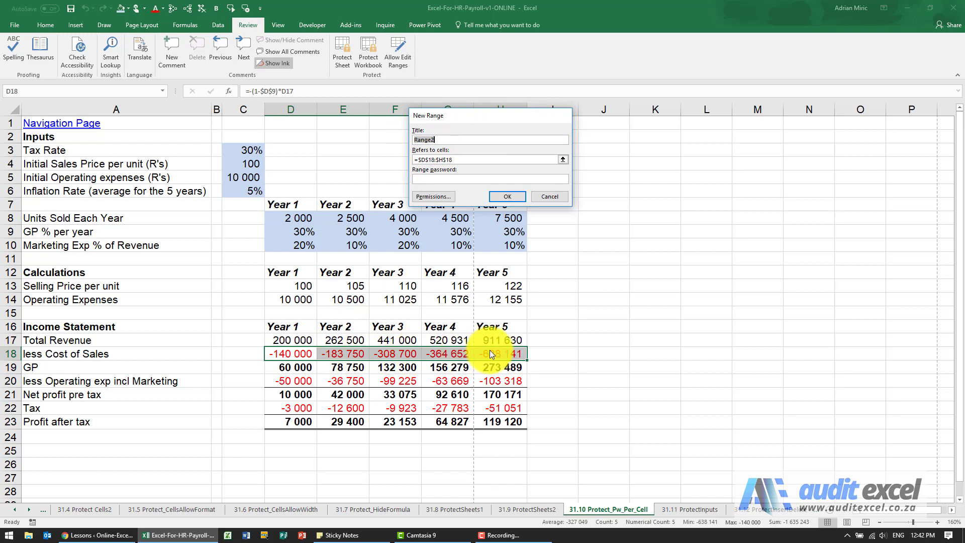
Step: Enter and confirm the password for Range2 covering D18:H18
{"action": "left_click", "coordinate": [489, 179]}
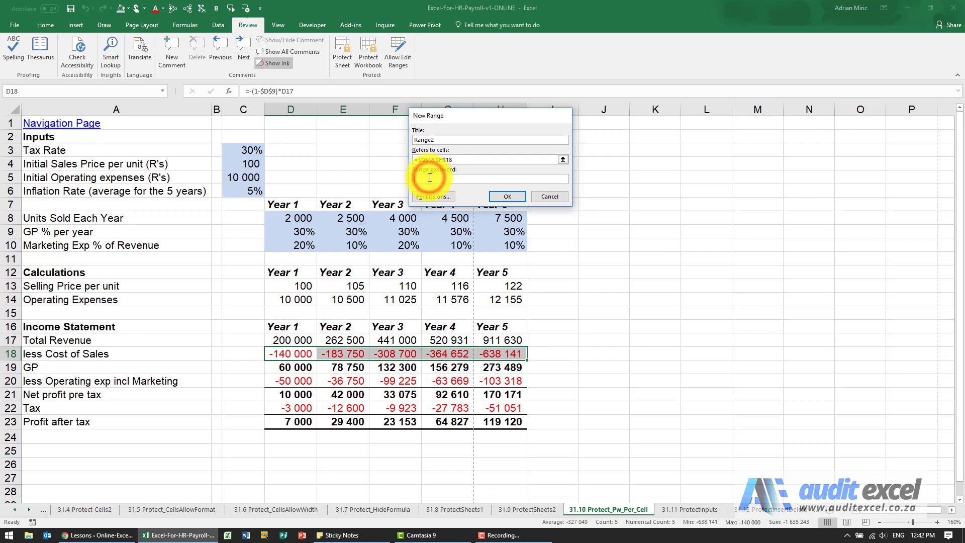
{"action": "type", "text": "password"}
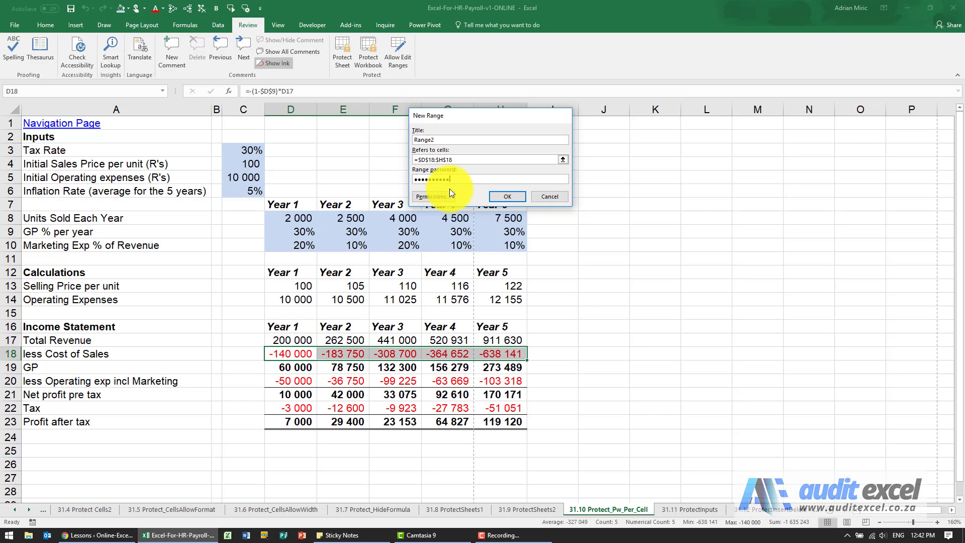
{"action": "left_click", "coordinate": [506, 196]}
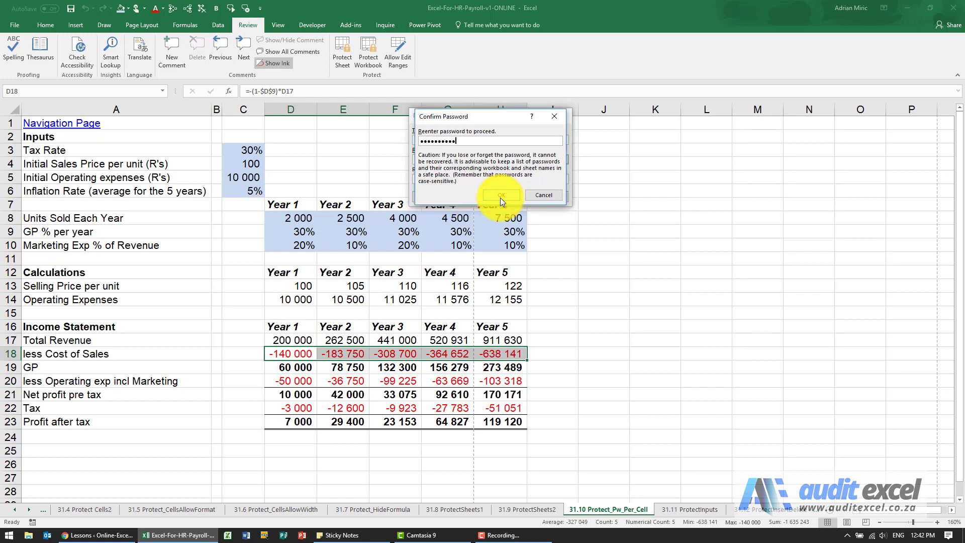
{"action": "left_click", "coordinate": [499, 195]}
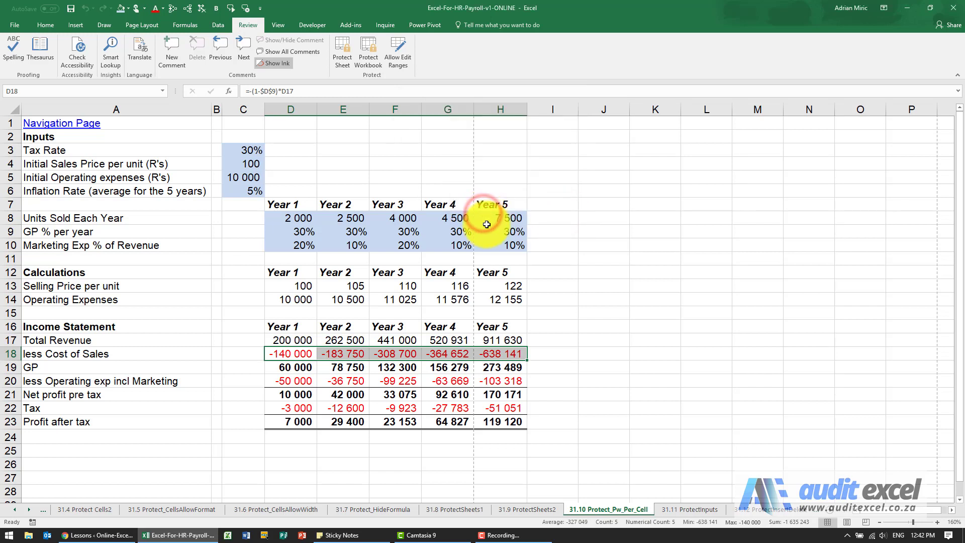
{"action": "mouse_move", "coordinate": [319, 349]}
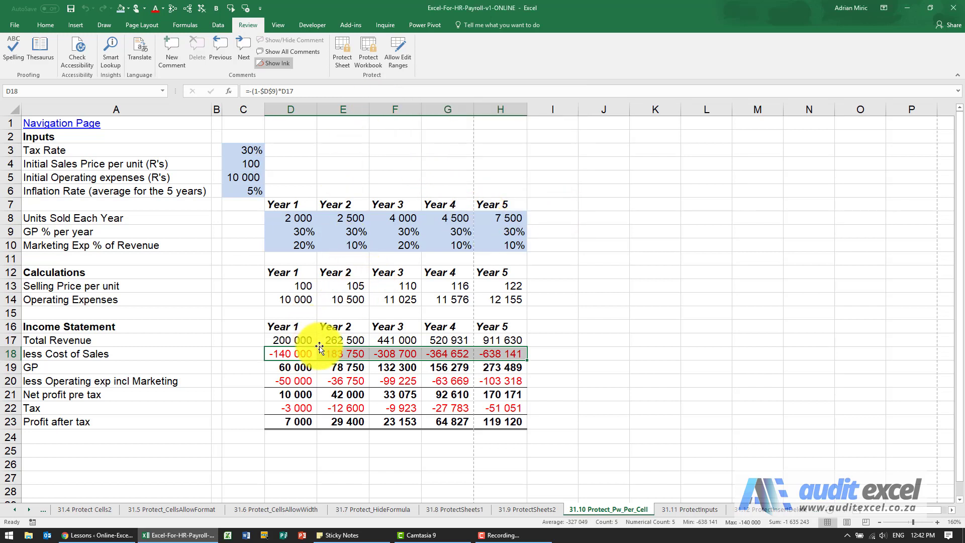
{"action": "mouse_move", "coordinate": [283, 318]}
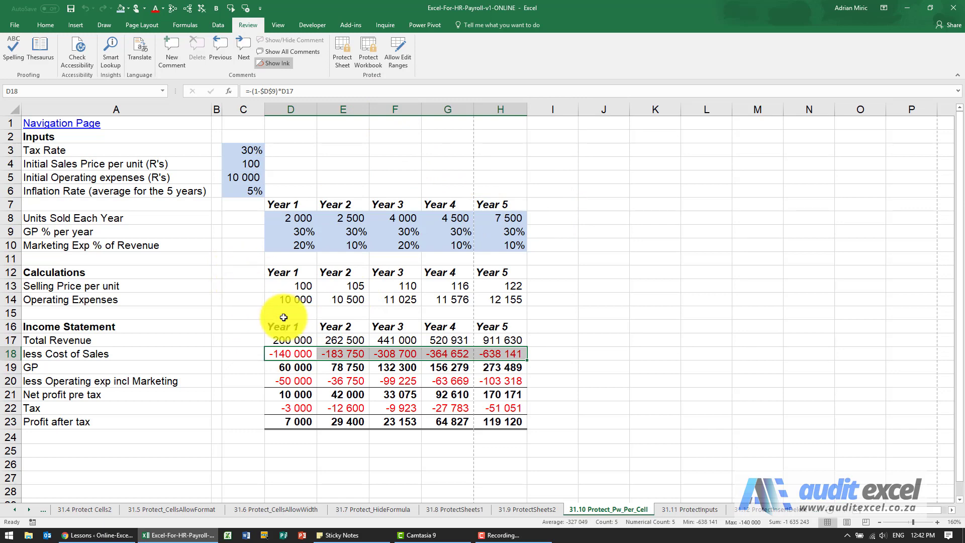
{"action": "mouse_move", "coordinate": [342, 102]}
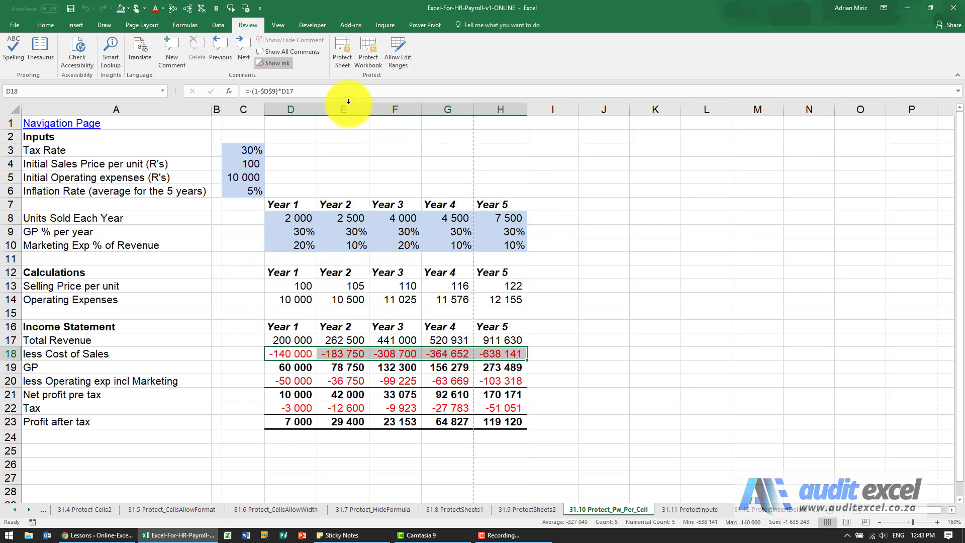
Step: Protect the sheet with default options, then select the Tax Rate input to test editing
{"action": "left_click", "coordinate": [341, 50]}
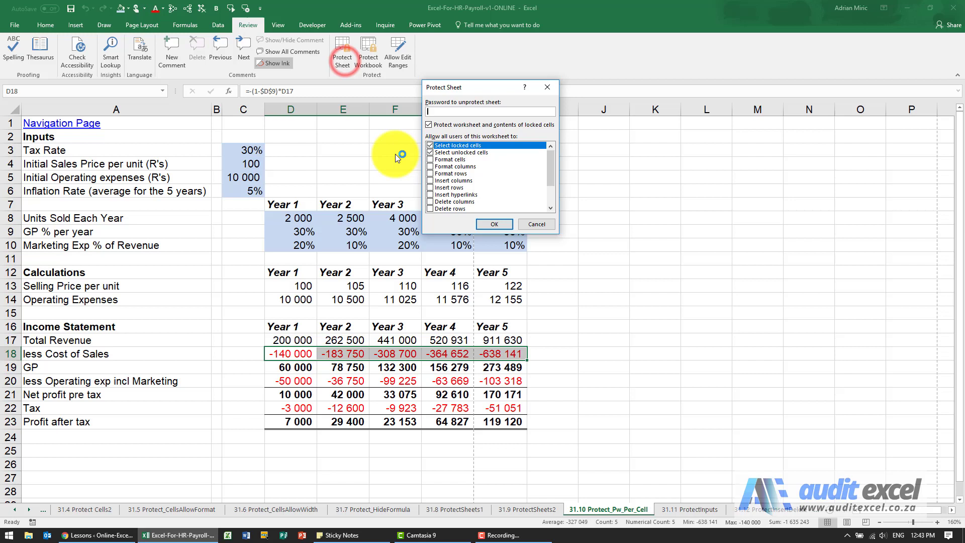
{"action": "left_click", "coordinate": [493, 224]}
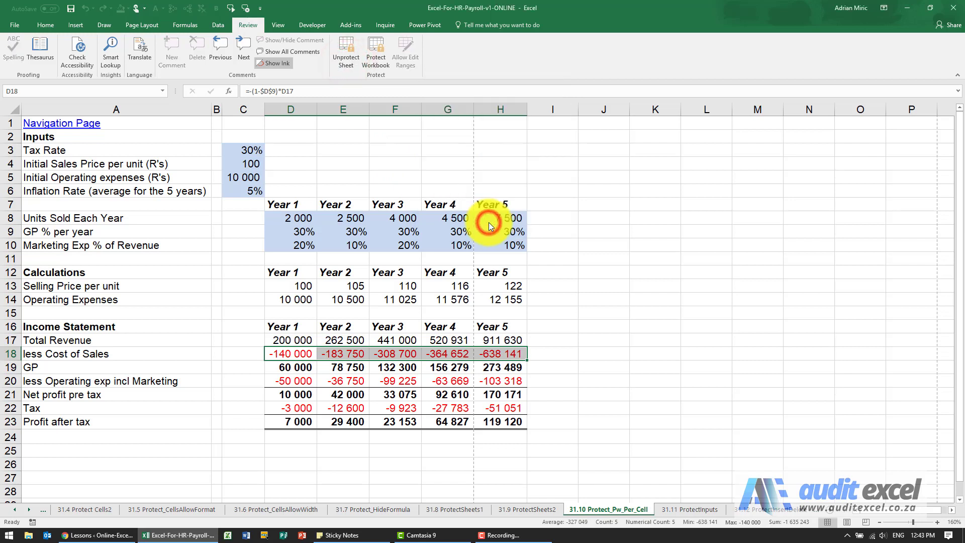
{"action": "mouse_move", "coordinate": [252, 152]}
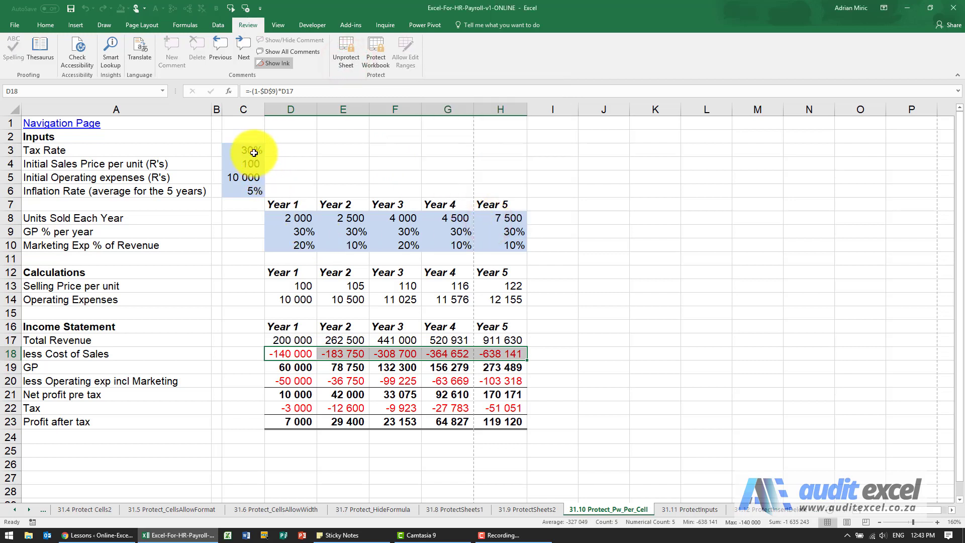
{"action": "left_click", "coordinate": [243, 150]}
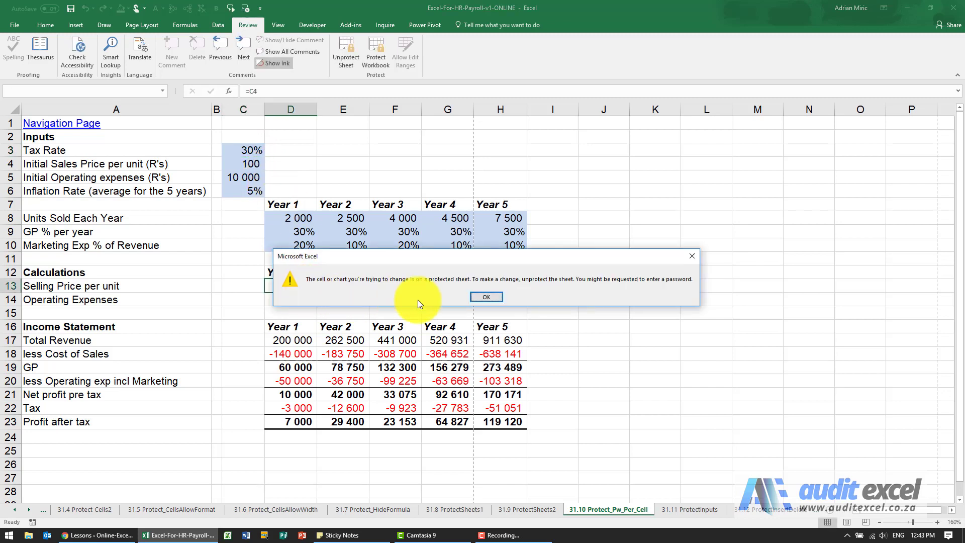
Step: Dismiss the protected-sheet warning and enter the range password to unlock the Cost of Sales cell
{"action": "left_click", "coordinate": [485, 297]}
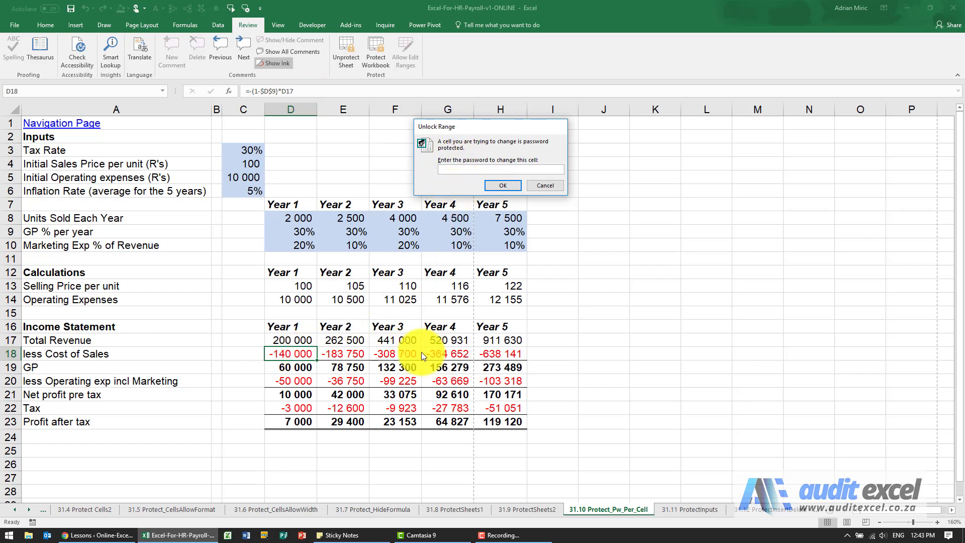
{"action": "left_click", "coordinate": [499, 169]}
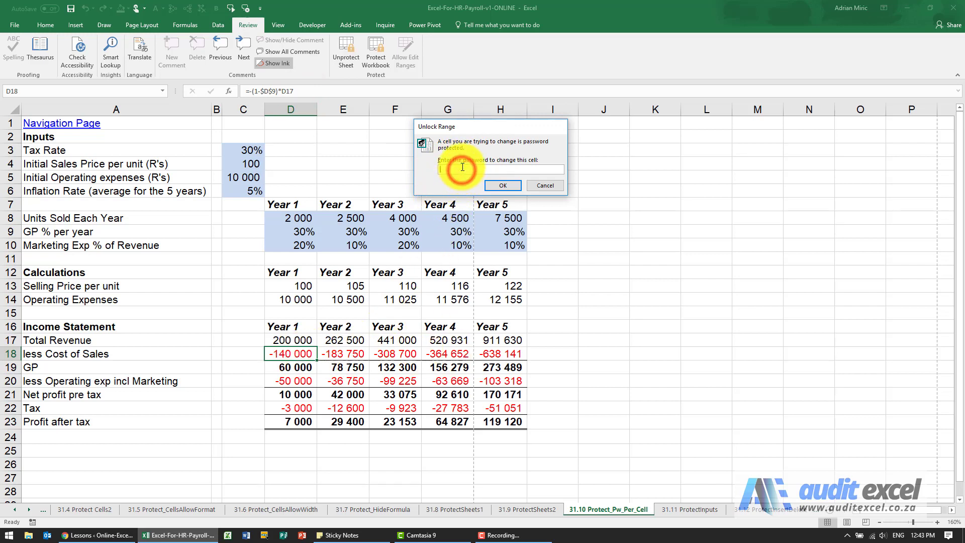
{"action": "type", "text": "password"}
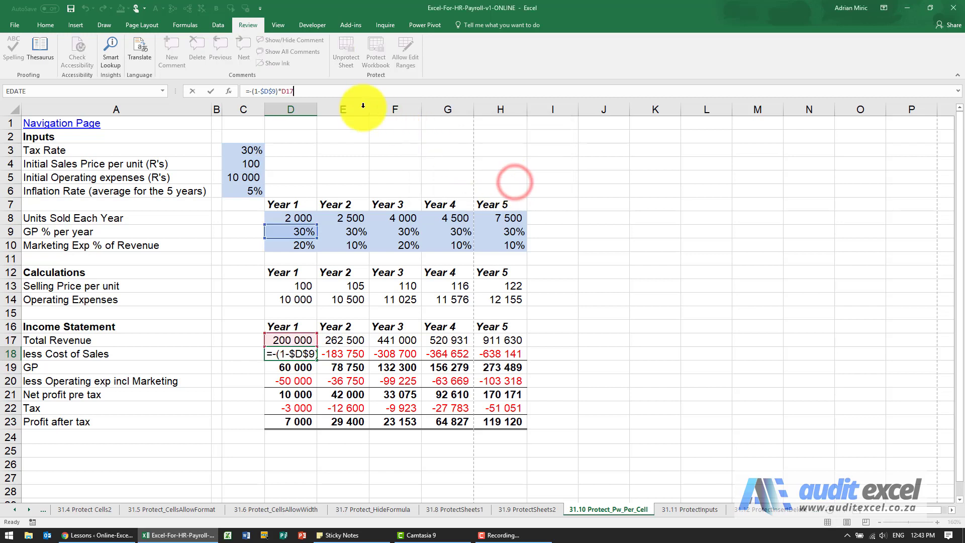
{"action": "mouse_move", "coordinate": [330, 91]}
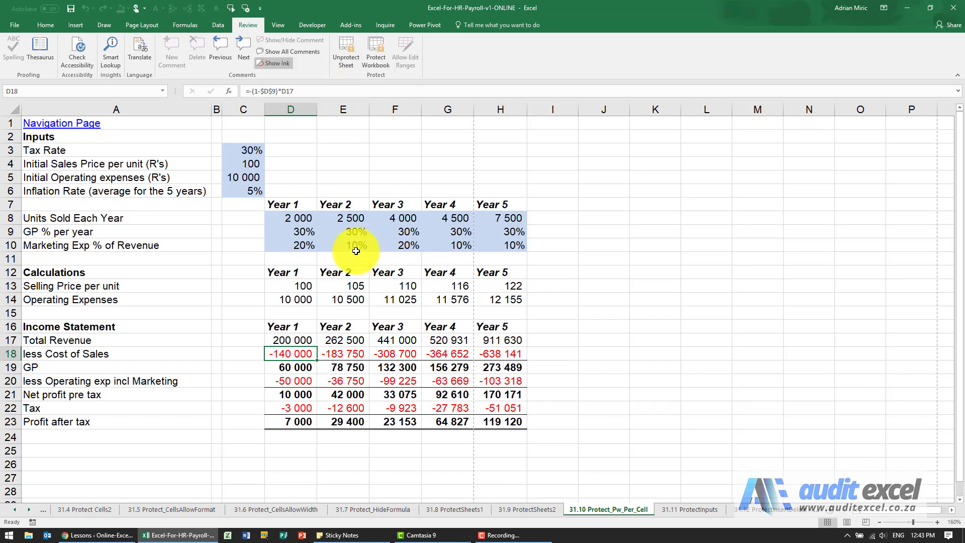
{"action": "mouse_move", "coordinate": [334, 301]}
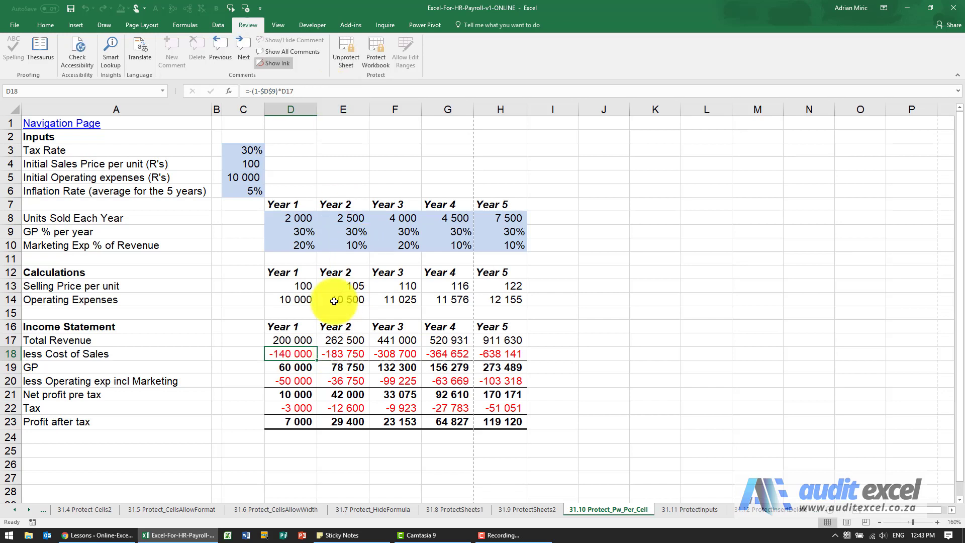
{"action": "mouse_move", "coordinate": [294, 286]}
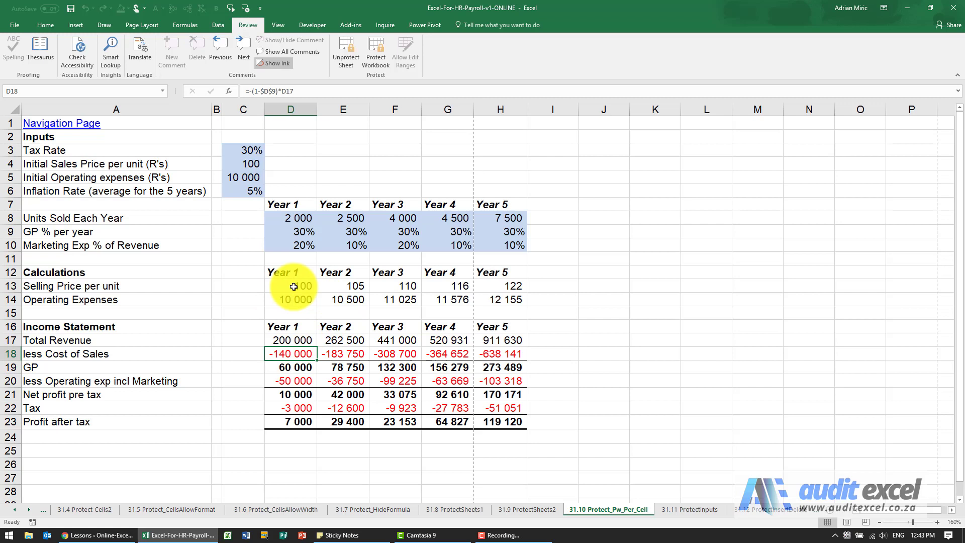
{"action": "mouse_move", "coordinate": [345, 52]}
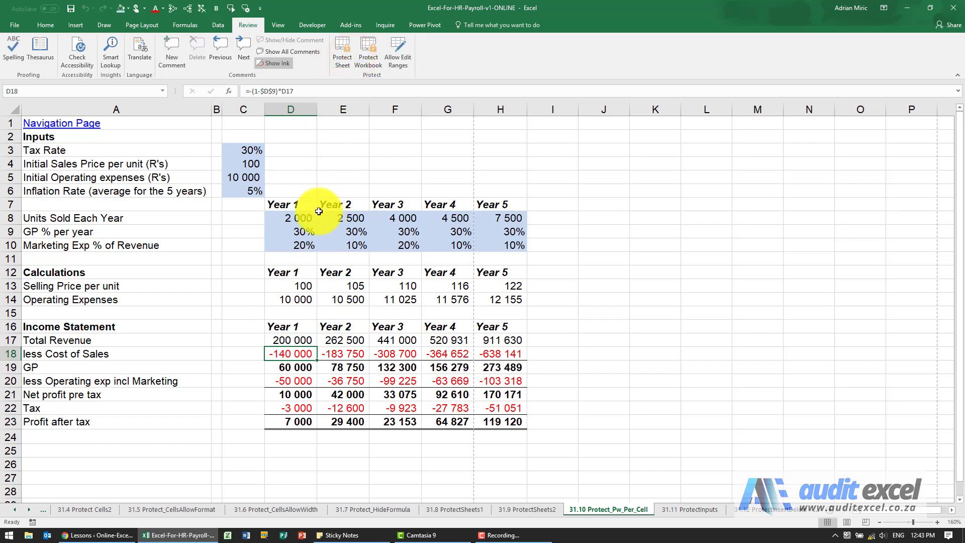
{"action": "mouse_move", "coordinate": [488, 216]}
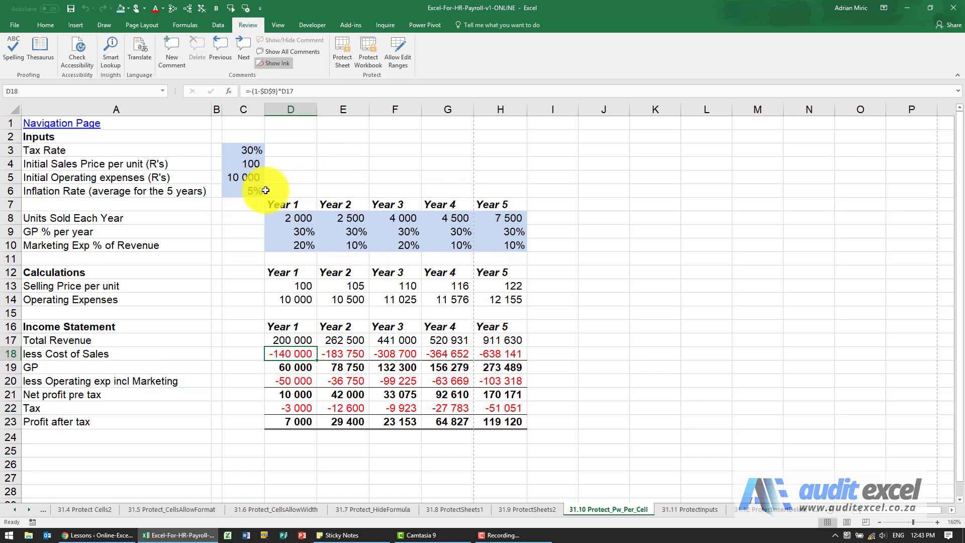
Step: Confirm the Inflation Rate cell C6 is still marked Locked after unprotecting the sheet
{"action": "left_click", "coordinate": [242, 191]}
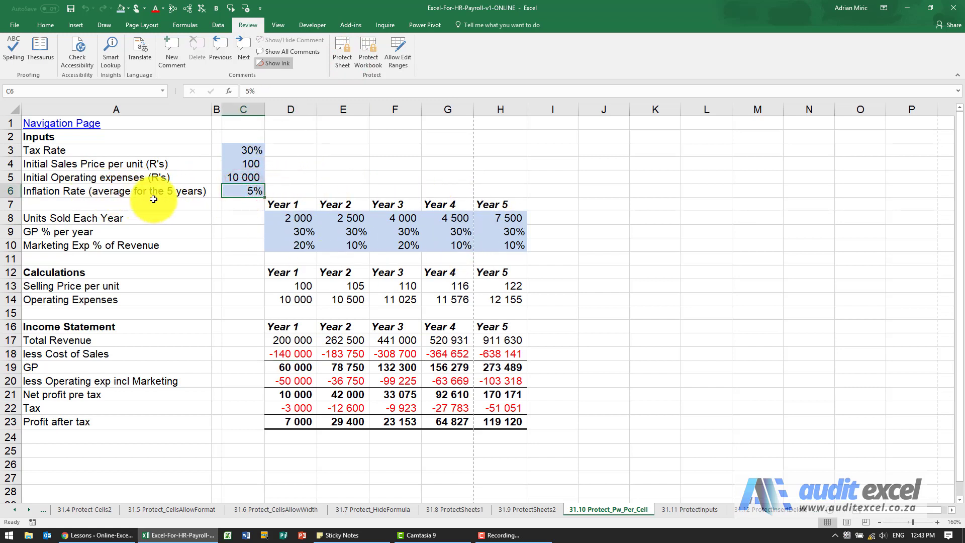
{"action": "mouse_move", "coordinate": [273, 164]}
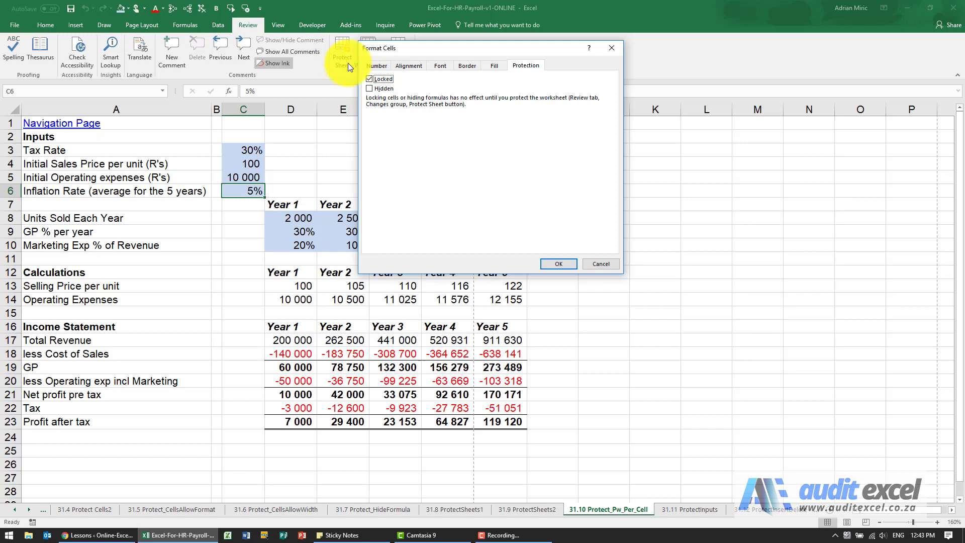
{"action": "left_click", "coordinate": [556, 264]}
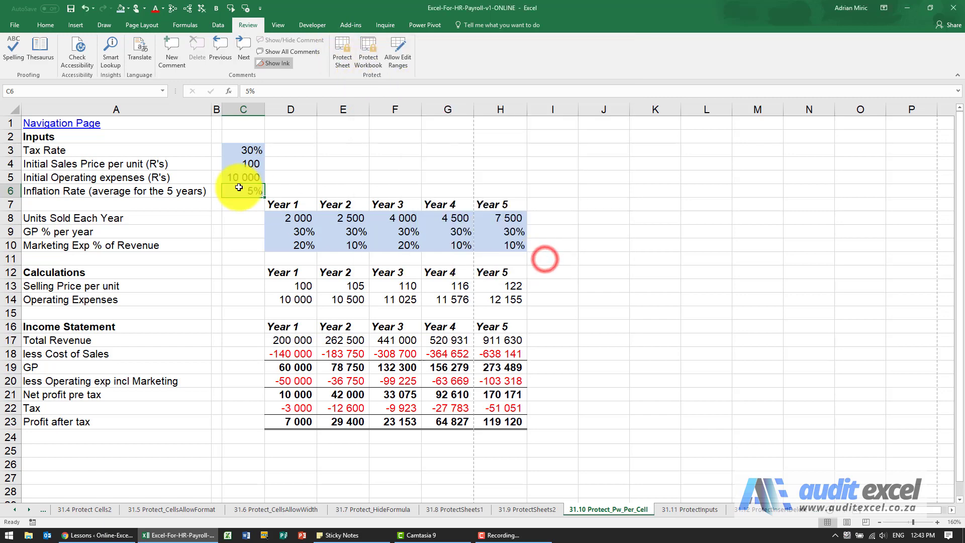
{"action": "right_click", "coordinate": [239, 189]}
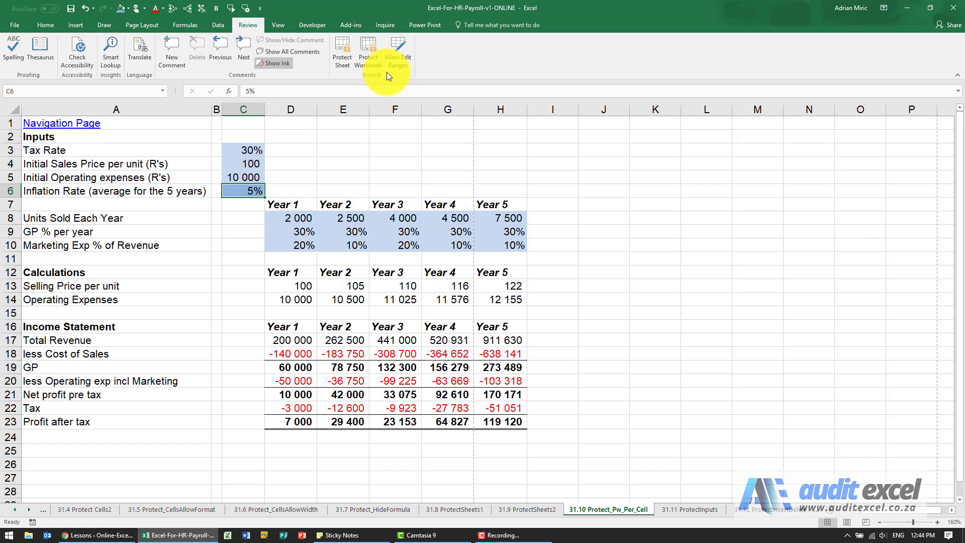
Step: Modify Range1 for C6 to require a password, entering and confirming it
{"action": "left_click", "coordinate": [397, 51]}
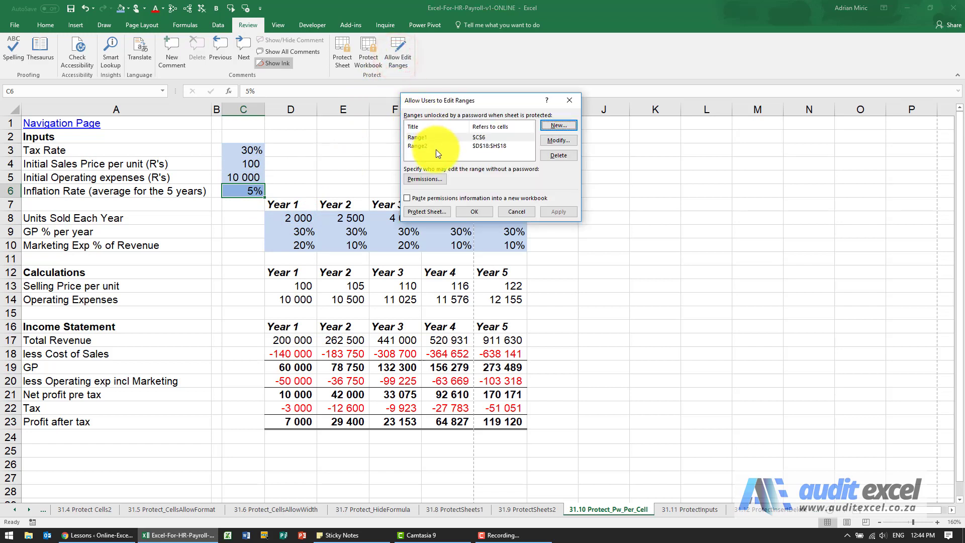
{"action": "left_click", "coordinate": [443, 137]}
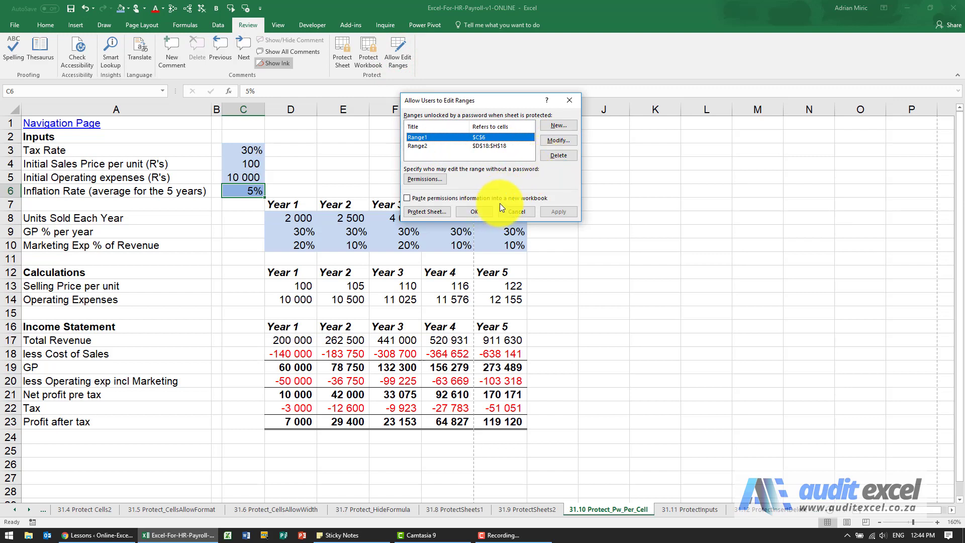
{"action": "left_click", "coordinate": [556, 140]}
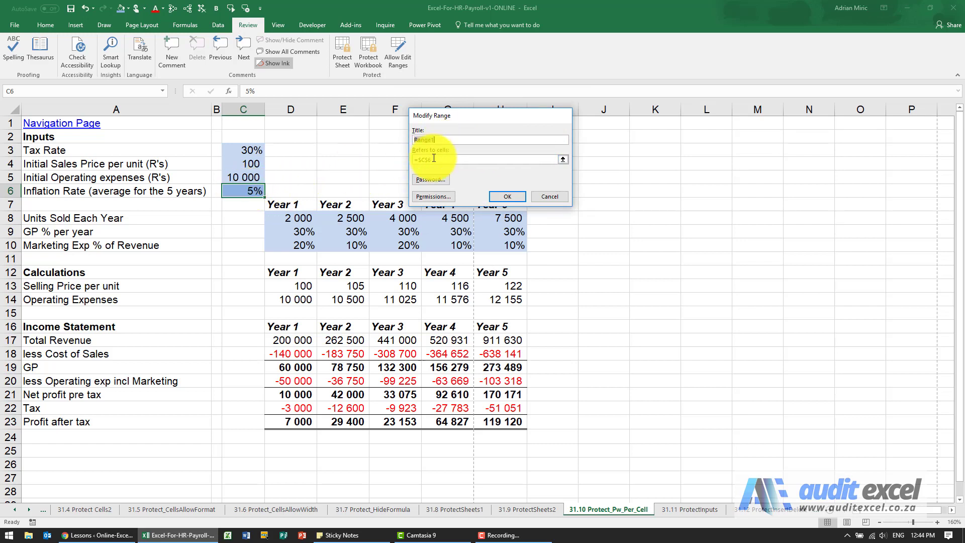
{"action": "left_click", "coordinate": [430, 179]}
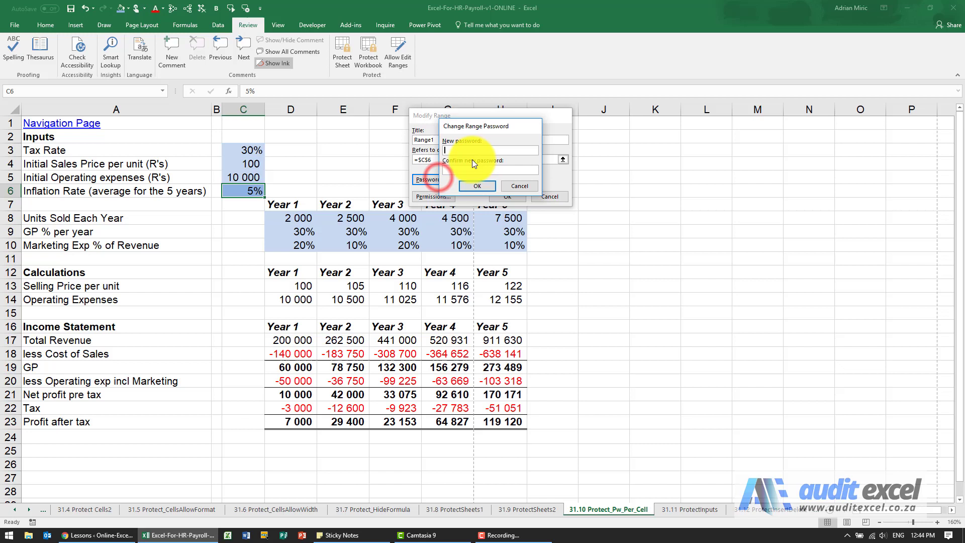
{"action": "mouse_move", "coordinate": [480, 150]}
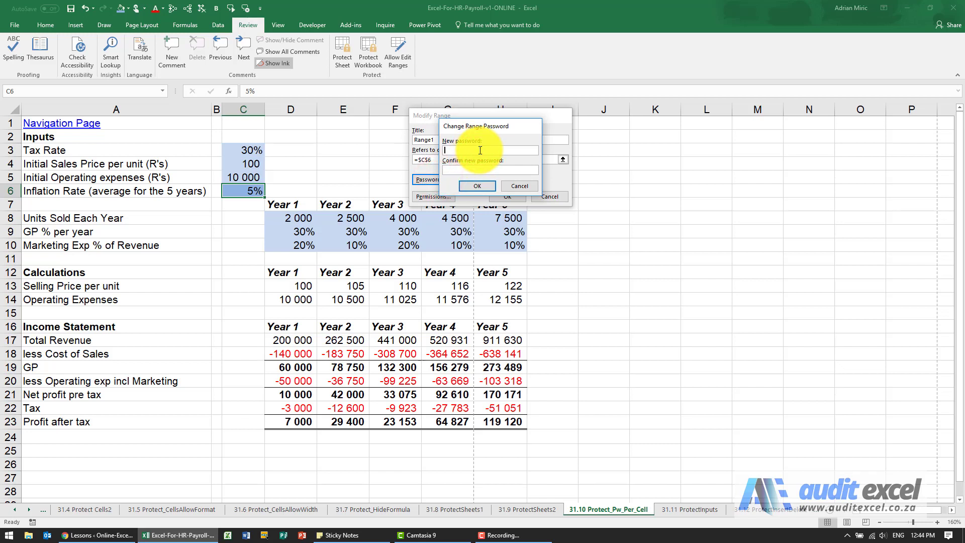
{"action": "type", "text": "password"}
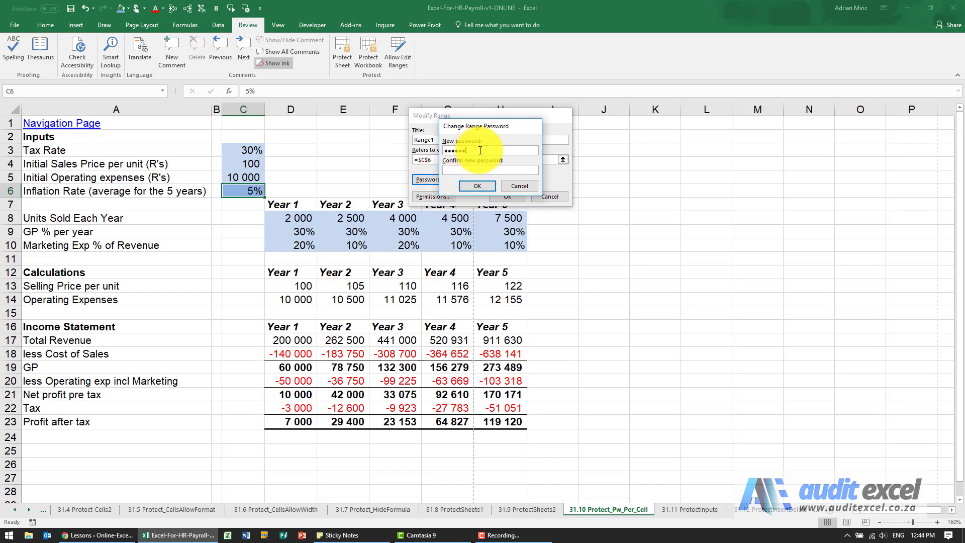
{"action": "type", "text": "•"}
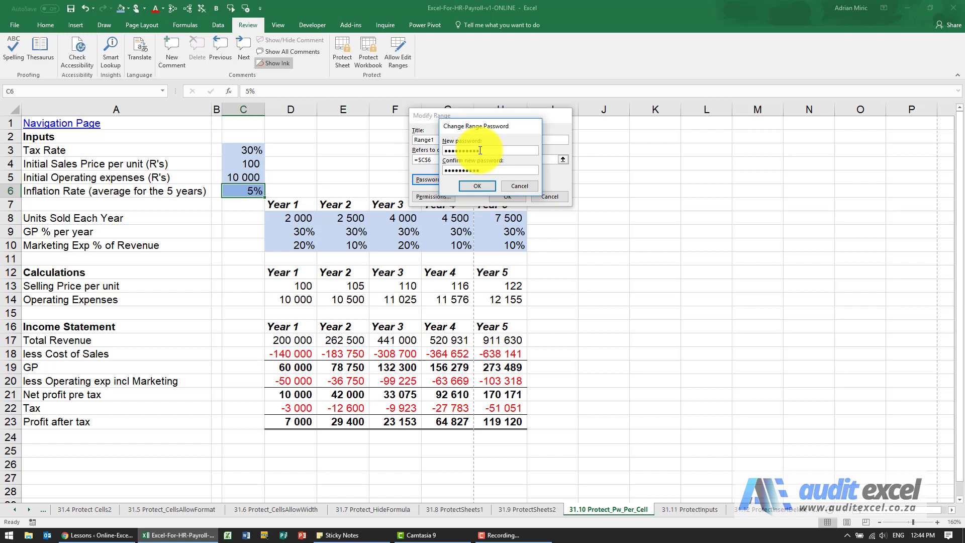
{"action": "left_click", "coordinate": [476, 186]}
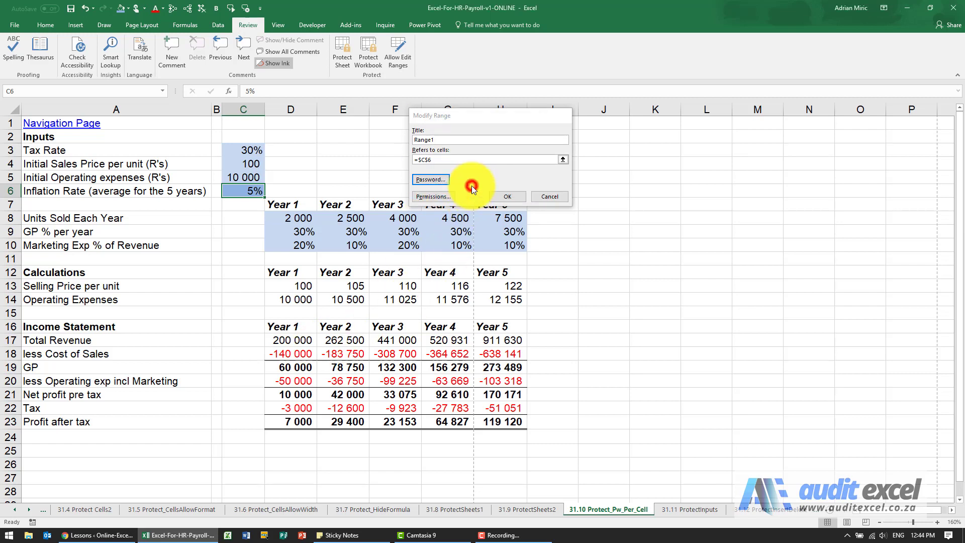
{"action": "left_click", "coordinate": [507, 197]}
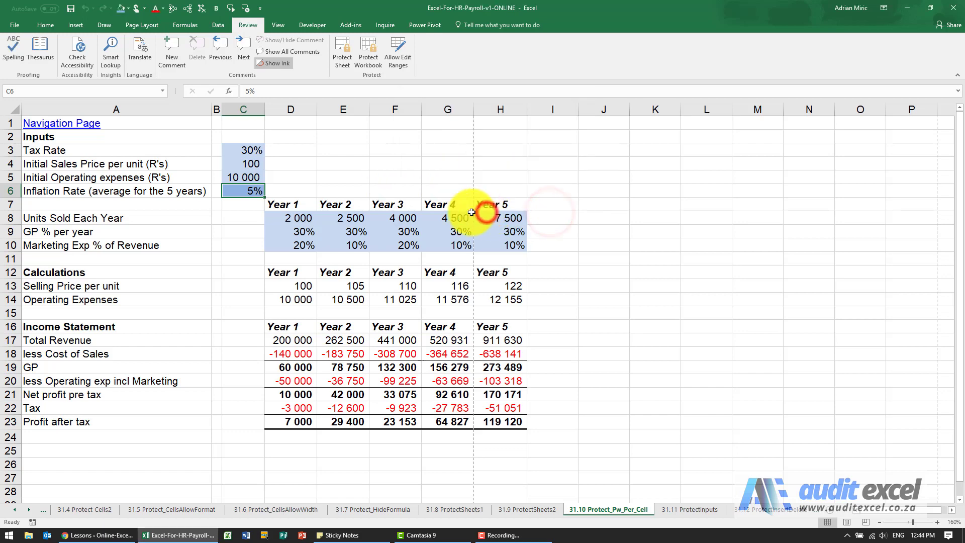
{"action": "mouse_move", "coordinate": [356, 183]}
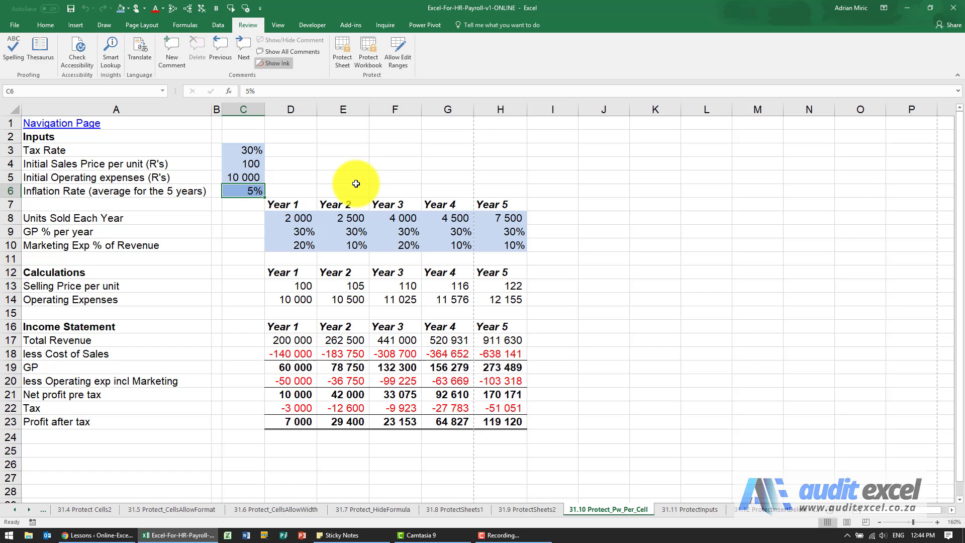
Step: Re-protect the sheet with default options, then select an input cell to test
{"action": "left_click", "coordinate": [342, 49]}
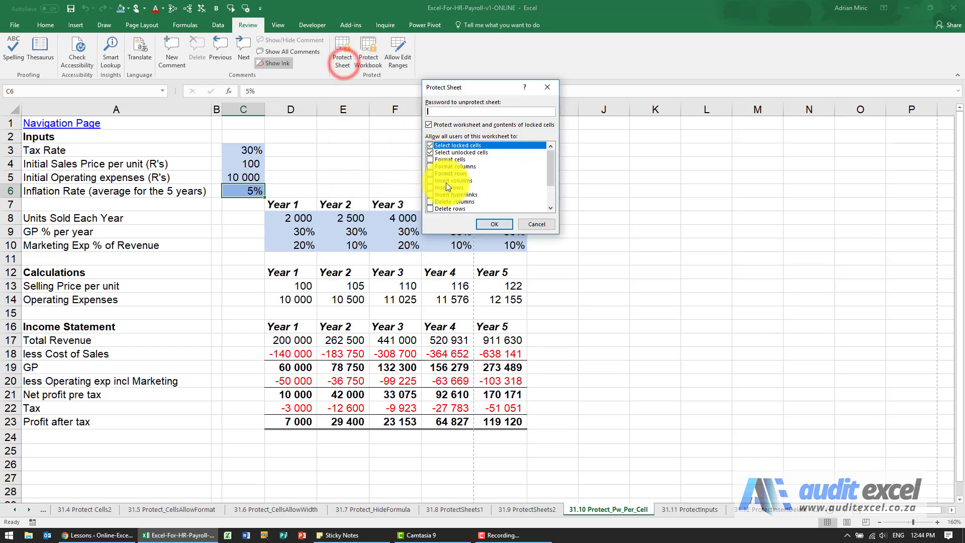
{"action": "left_click", "coordinate": [493, 223]}
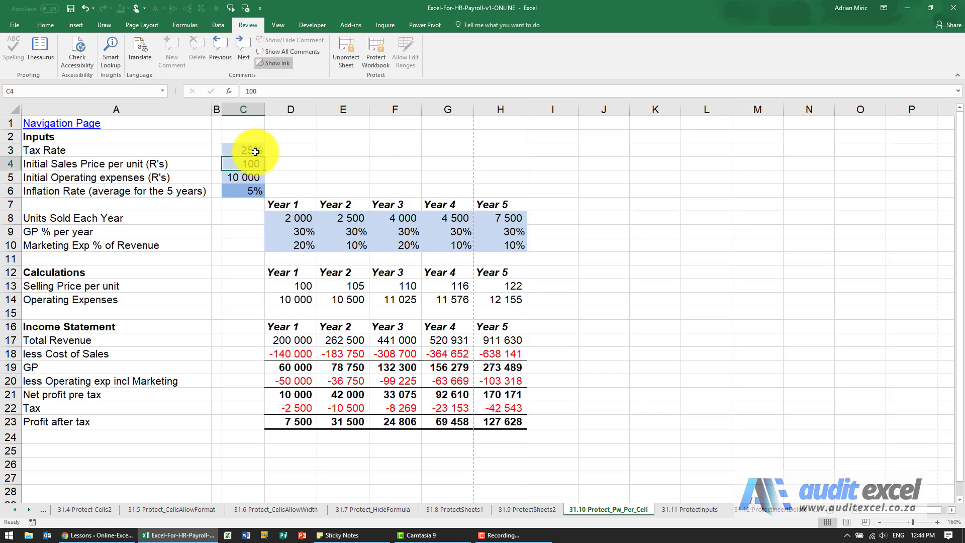
{"action": "left_click", "coordinate": [242, 150]}
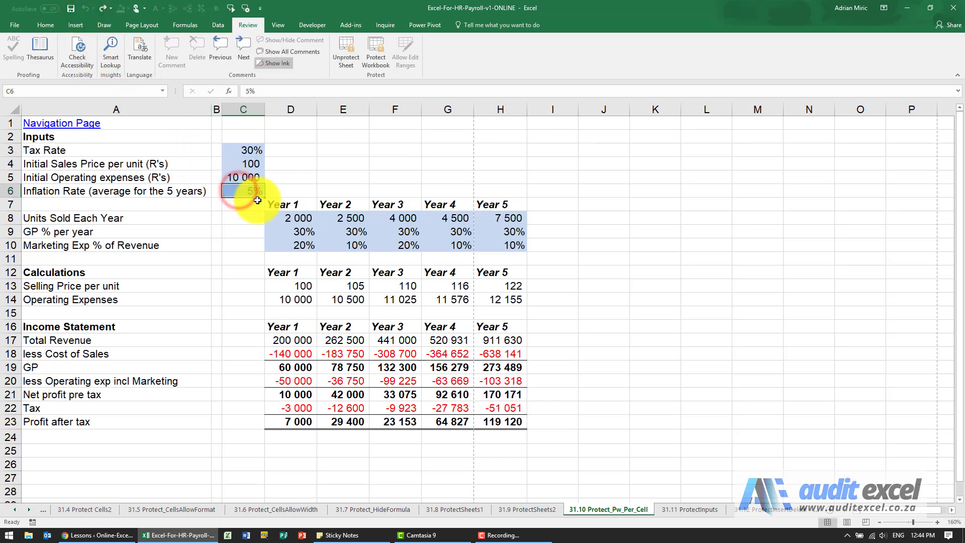
Step: Unlock C6 with the range password and set the Inflation Rate to 6%
{"action": "double_click", "coordinate": [242, 191]}
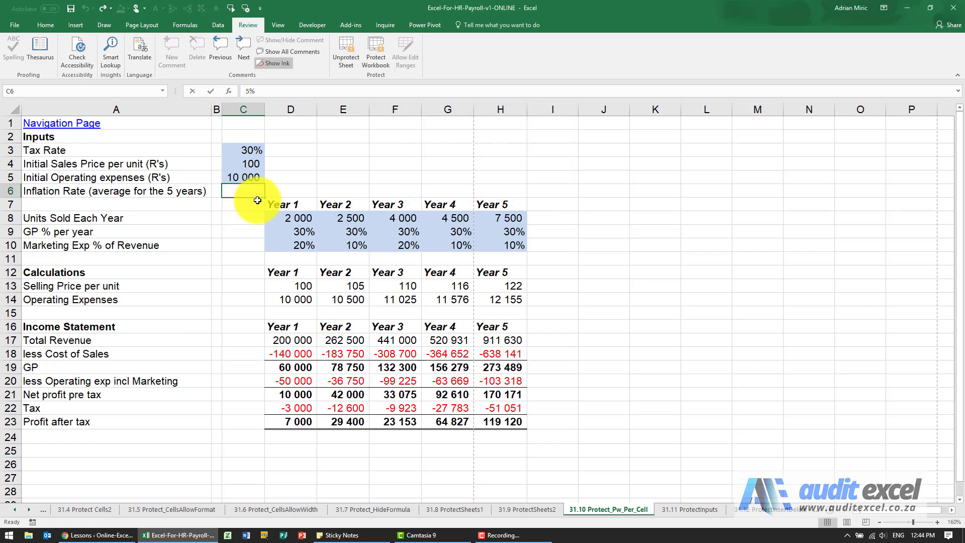
{"action": "type", "text": "6%"}
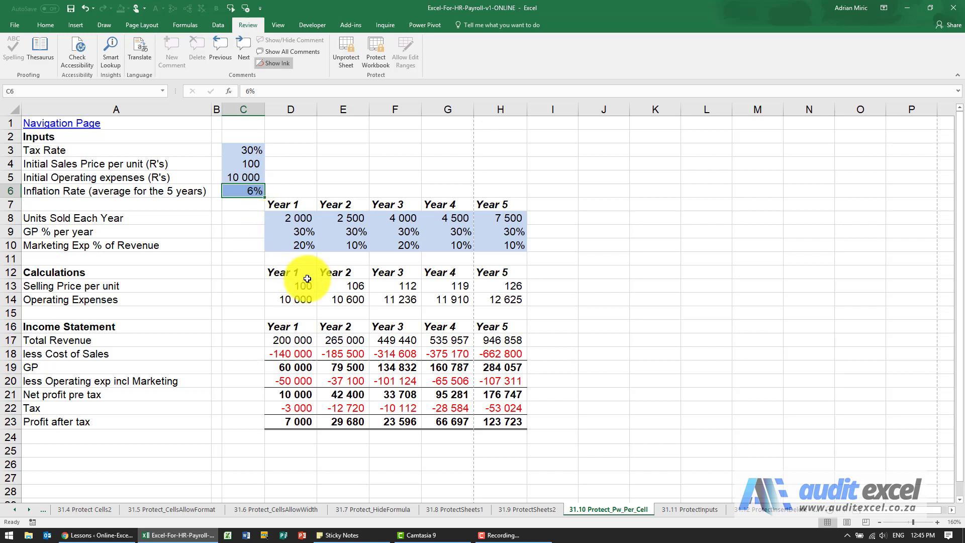
{"action": "mouse_move", "coordinate": [257, 214]}
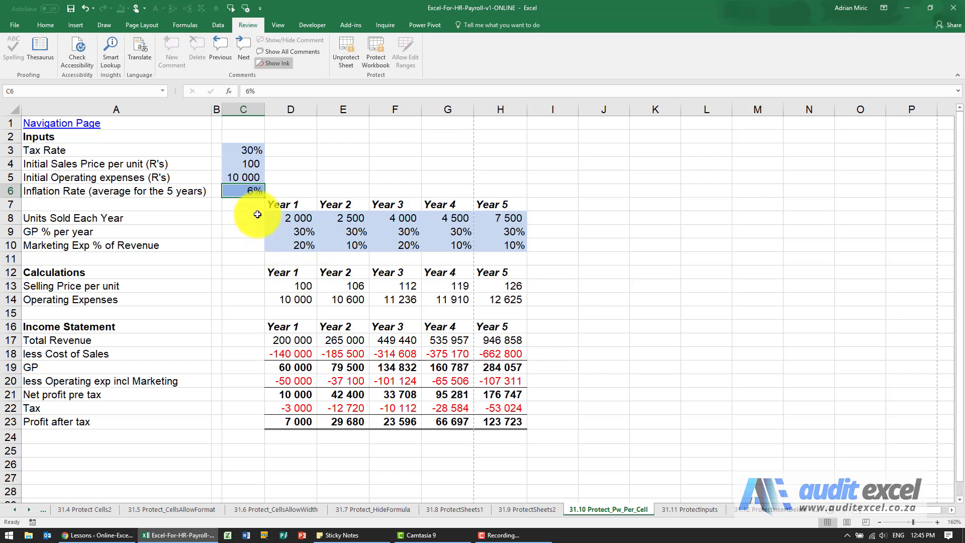